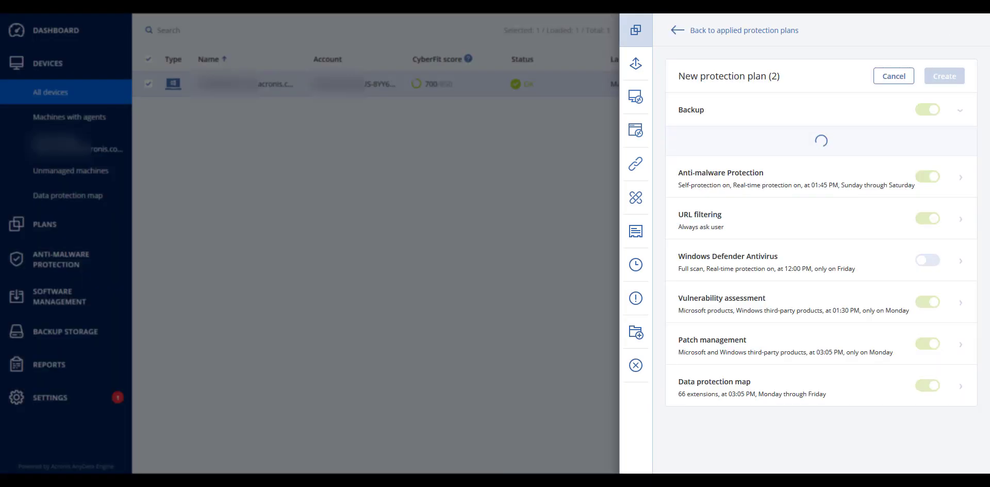
Step: Expand the plan's Backup section and switch on Continuous data protection (CDP)
click(958, 109)
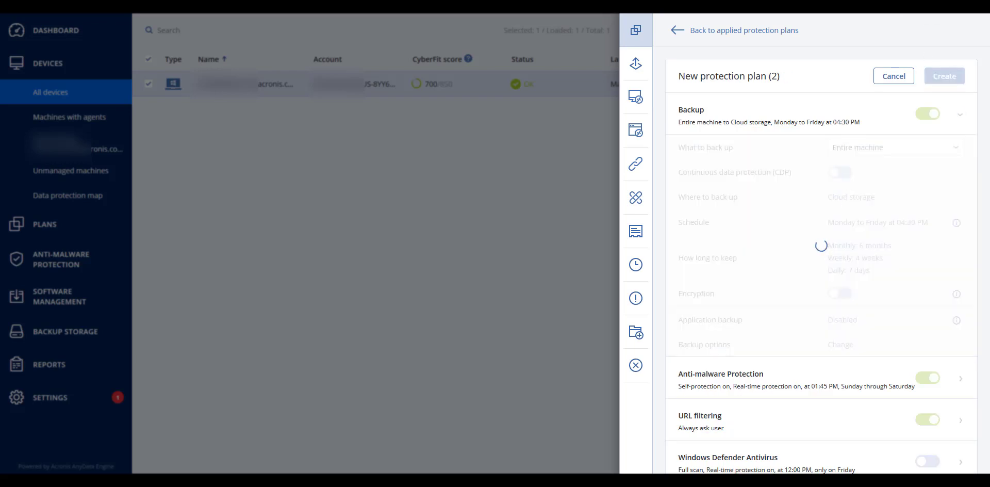
click(839, 172)
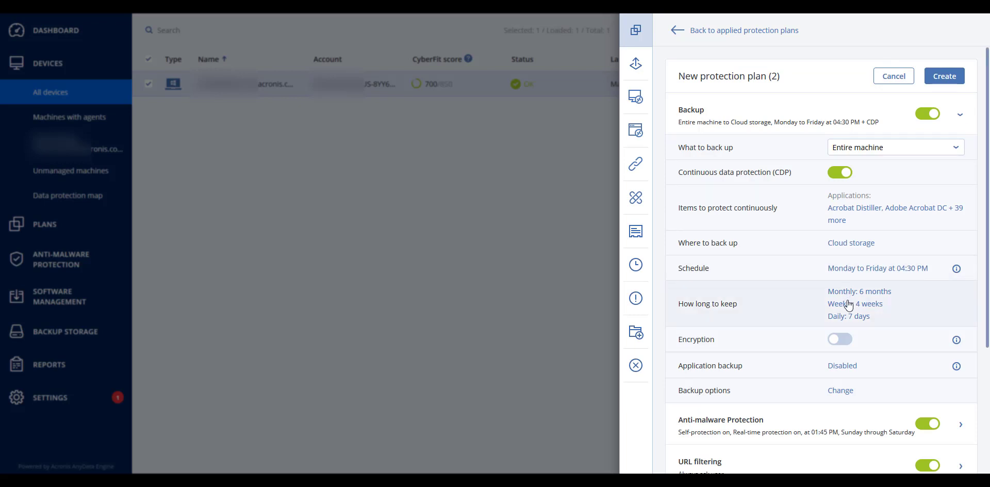
Step: Check the Office documents list under Items to protect continuously and confirm with OK
click(894, 213)
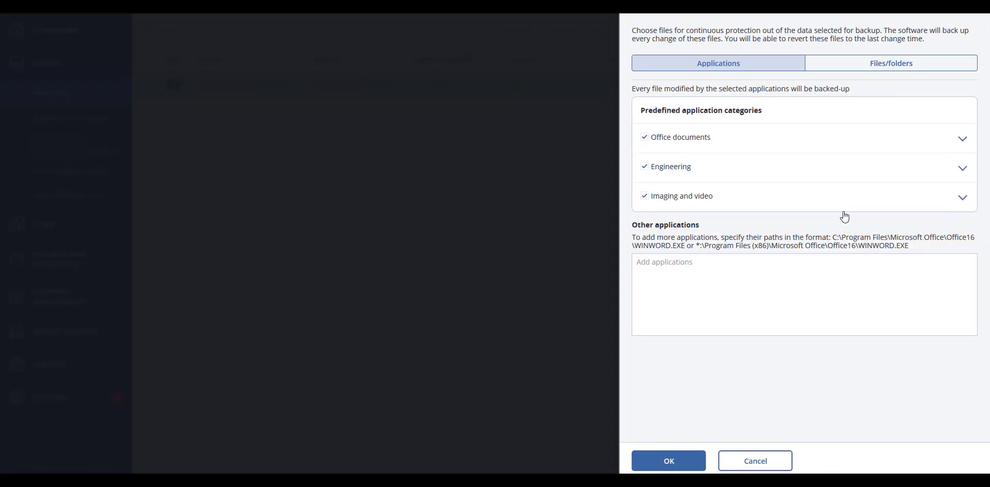
click(644, 165)
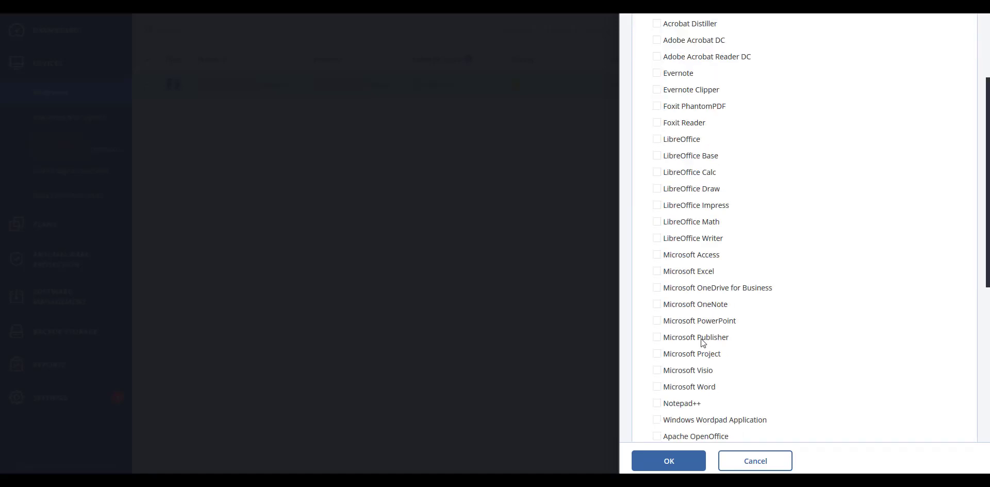
click(668, 460)
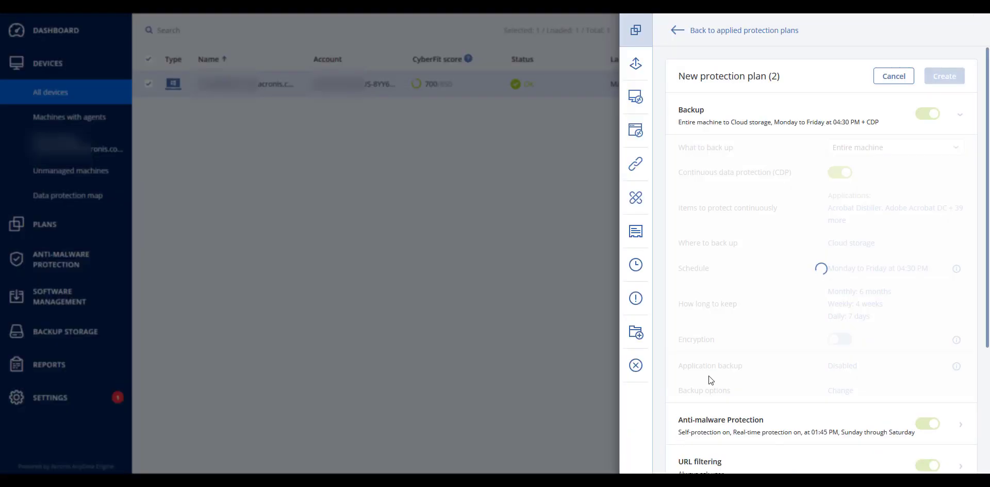
Step: Create the CDP protection plan, run its backup now, and close the machine panel
click(943, 76)
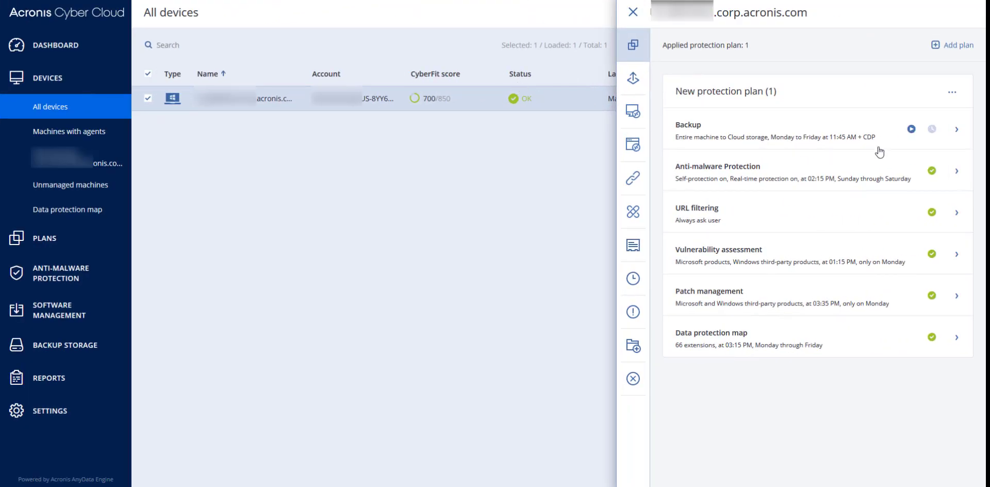
click(911, 129)
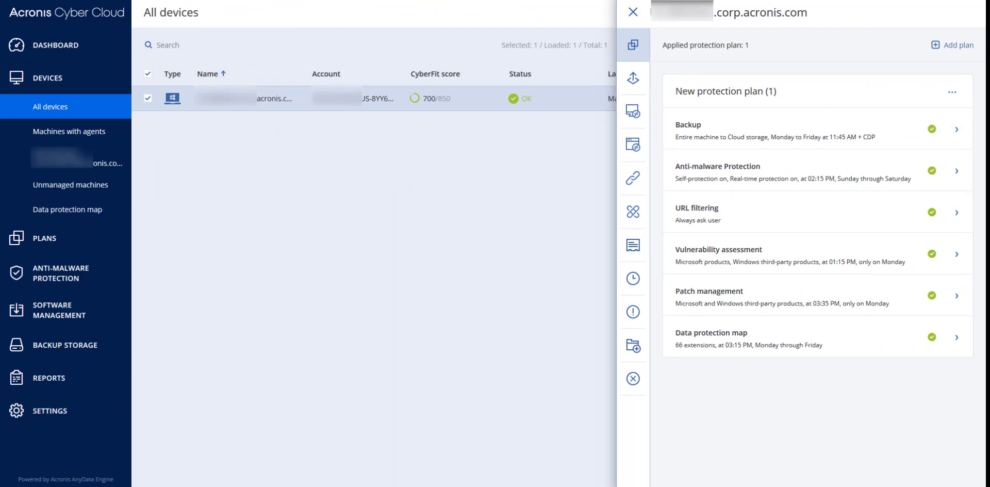
click(65, 344)
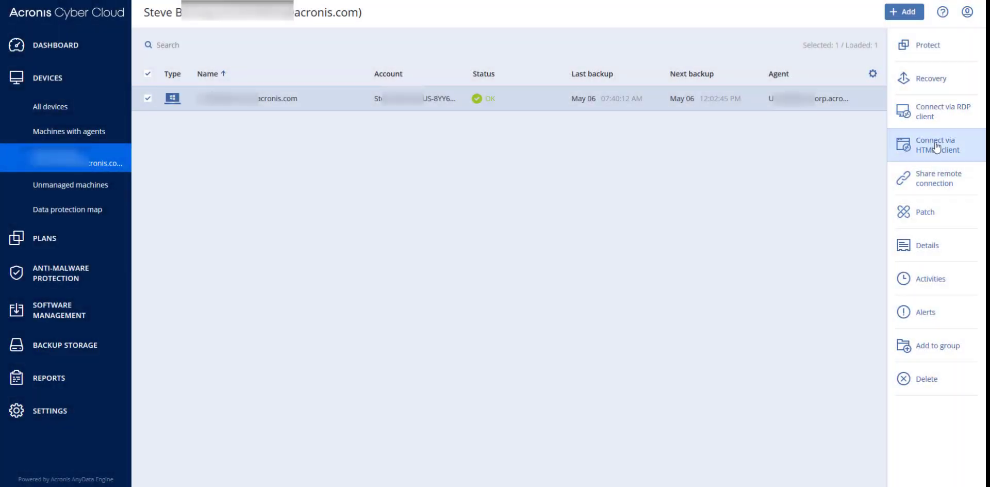
mouse_move(936, 144)
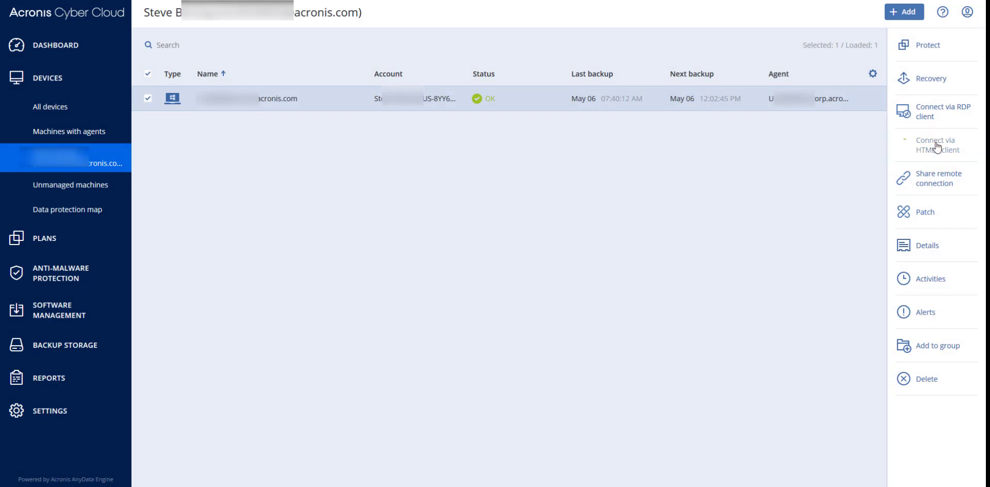
Step: Connect to the machine via the HTML5 client and sign in with login and password
click(936, 144)
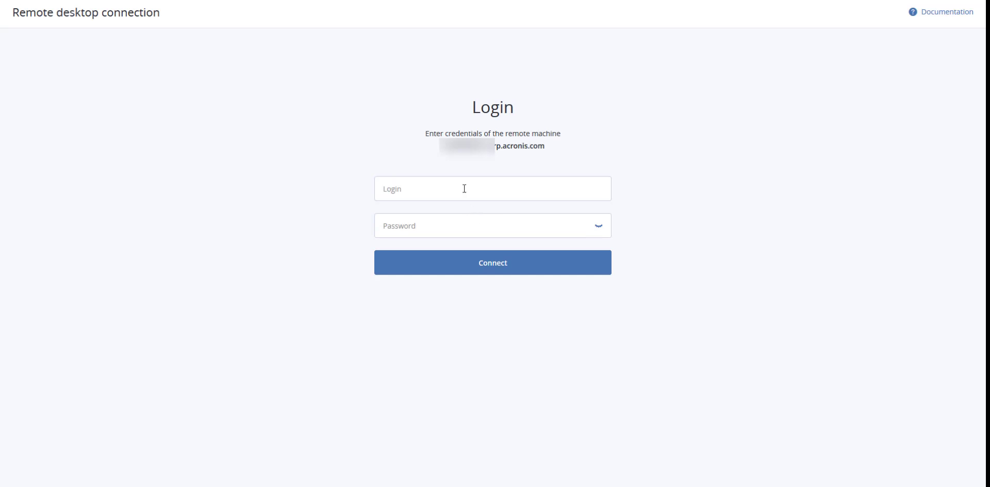
click(492, 188)
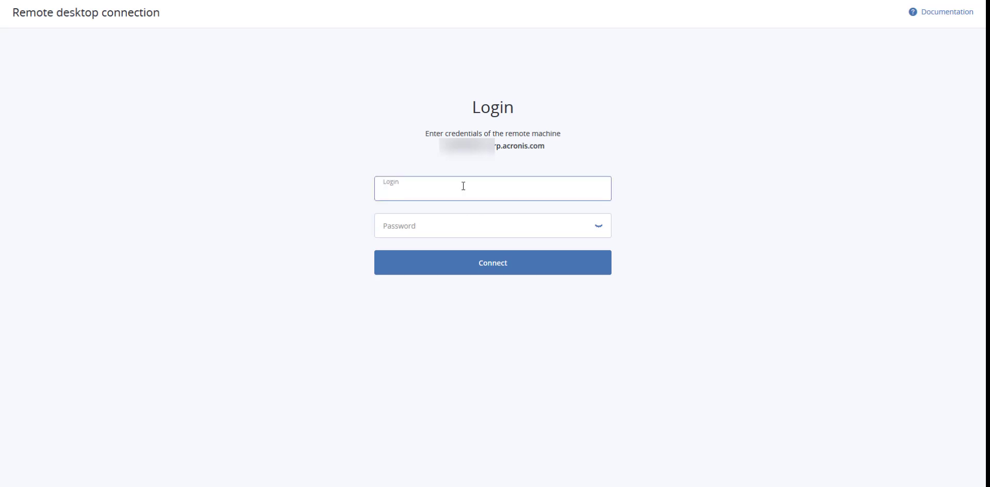
click(493, 187)
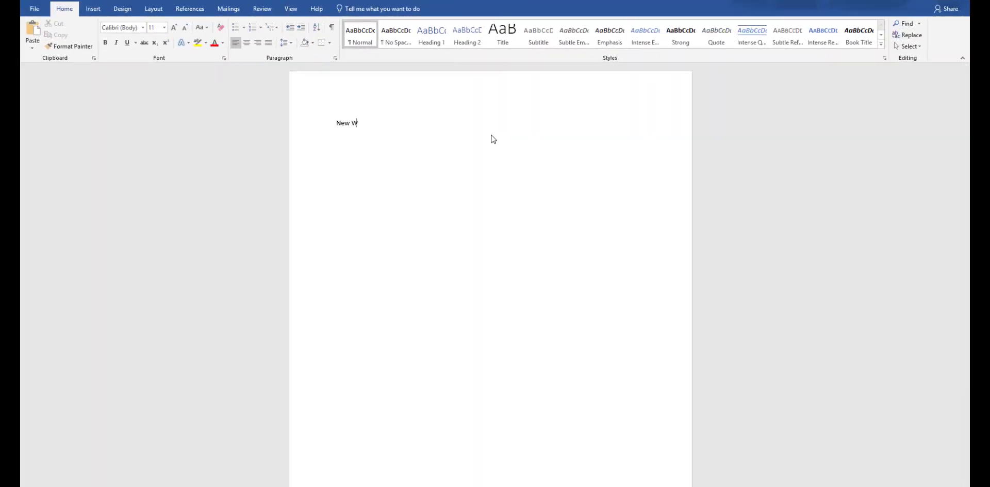
Step: Type 'New Word Doc for Continuous D…' into the blank Word document
text(ord Doc for)
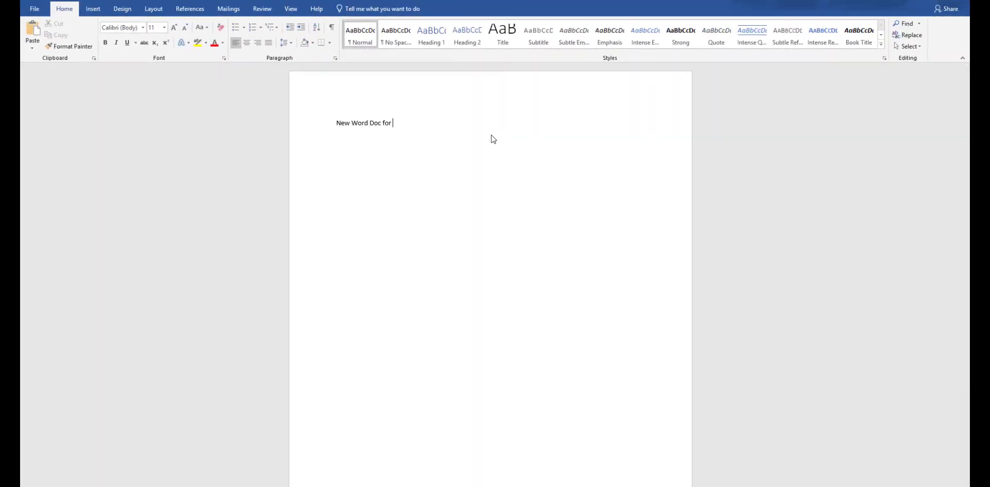
text(Continuous D)
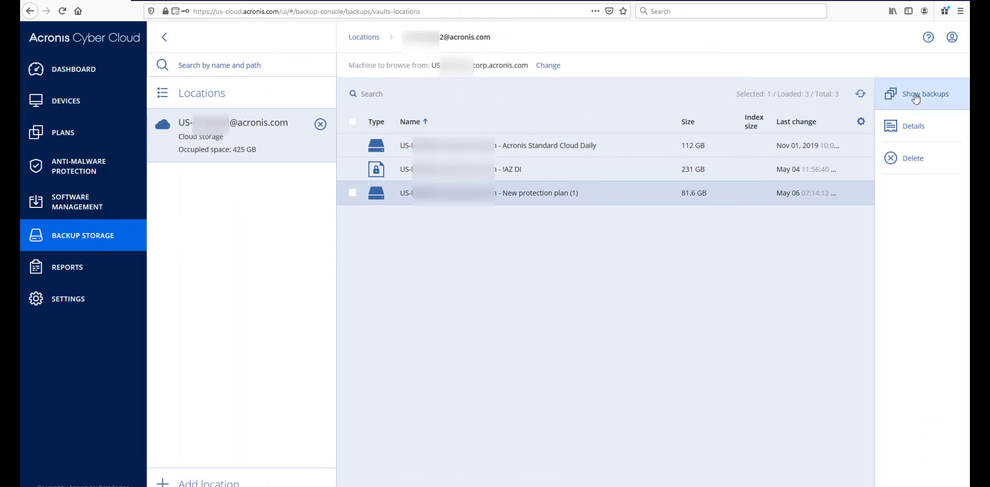
Step: Show the backups of the New protection plan (1) archive in Backup Storage
click(928, 93)
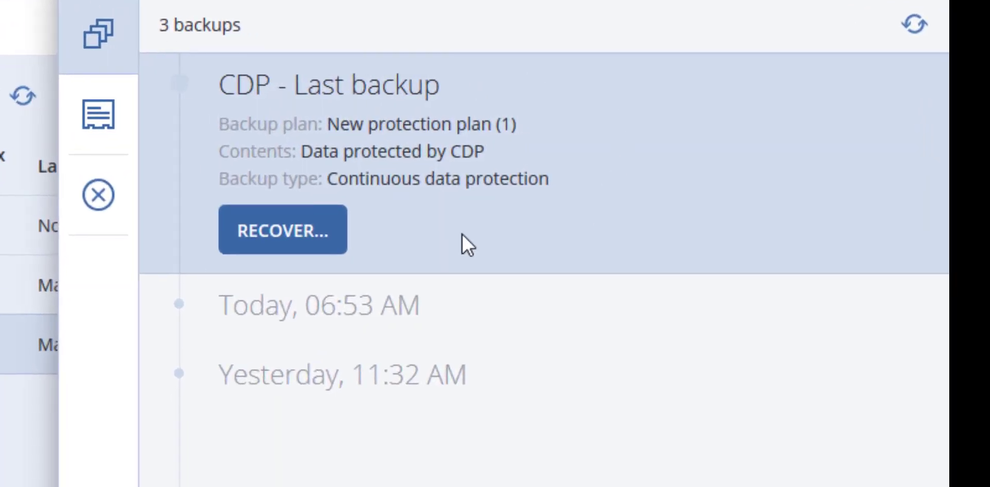
mouse_move(282, 262)
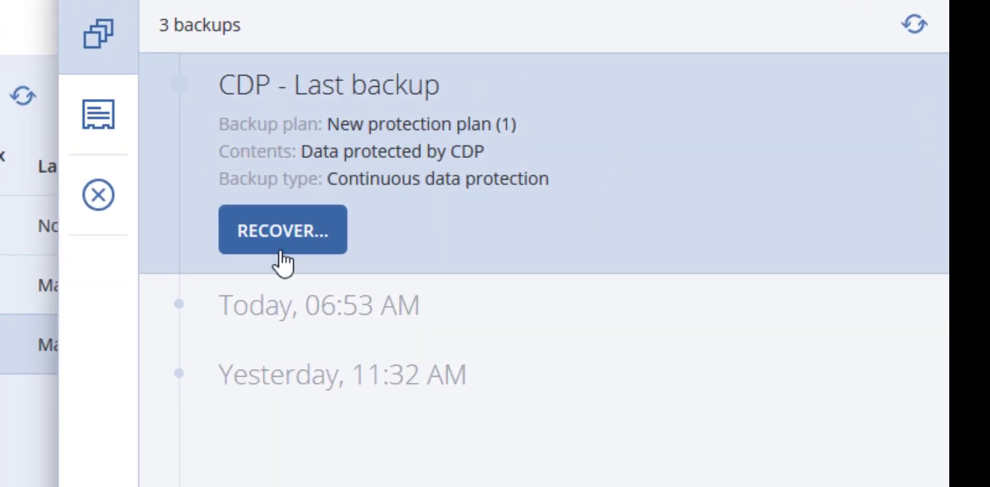